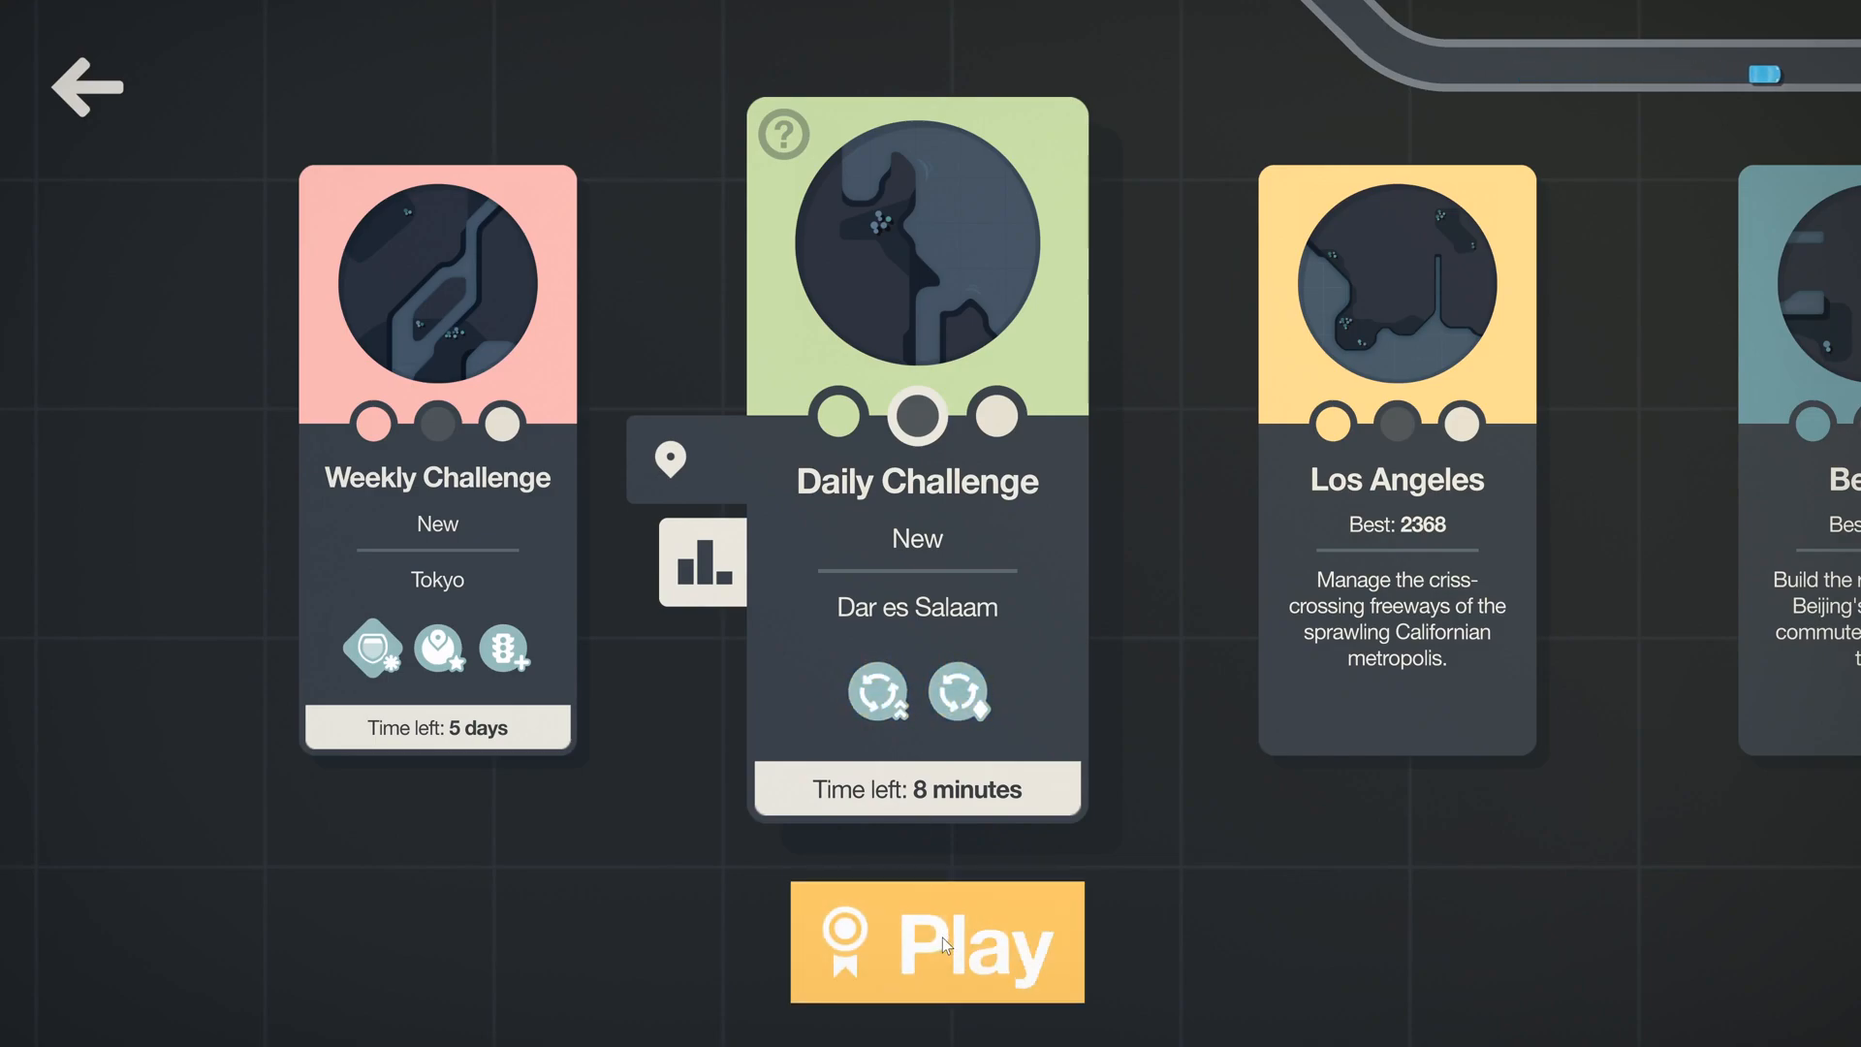
# Step: Start the Dar es Salaam Daily Challenge to see its roundabout rule modifiers
pyautogui.click(936, 944)
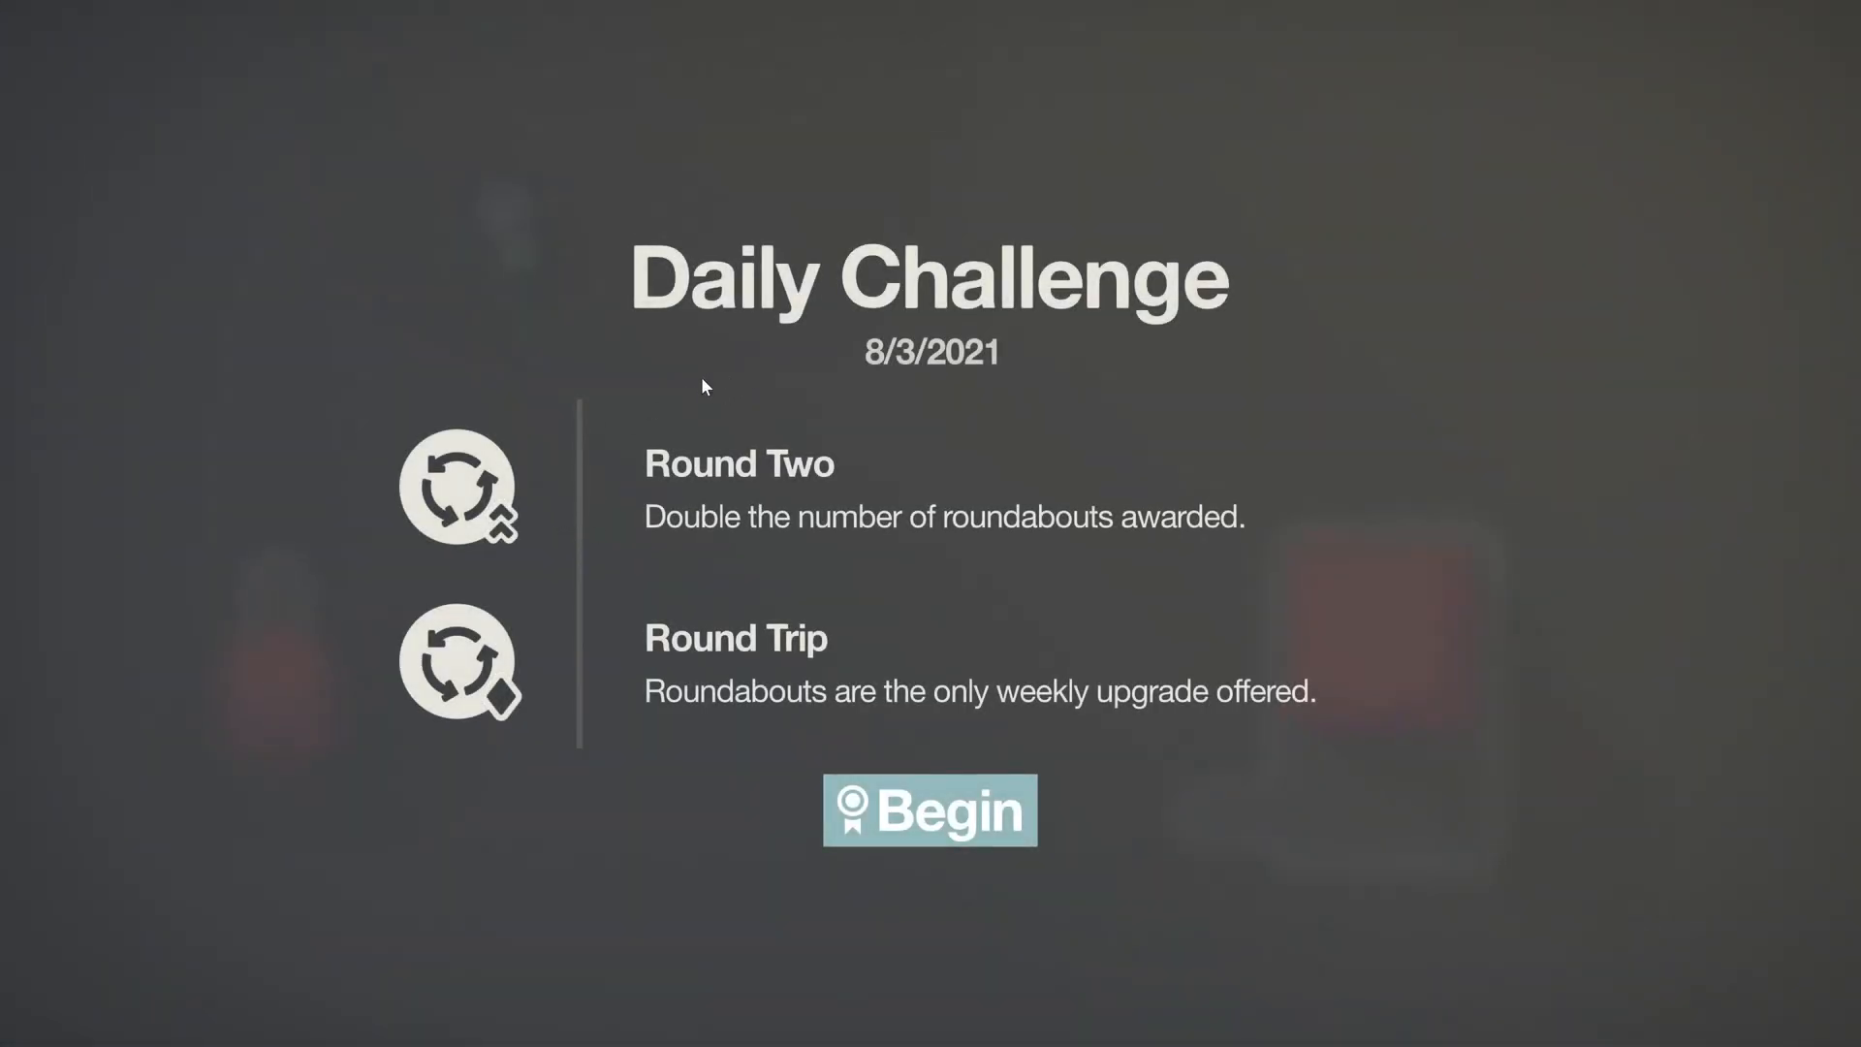
pyautogui.moveTo(1169, 508)
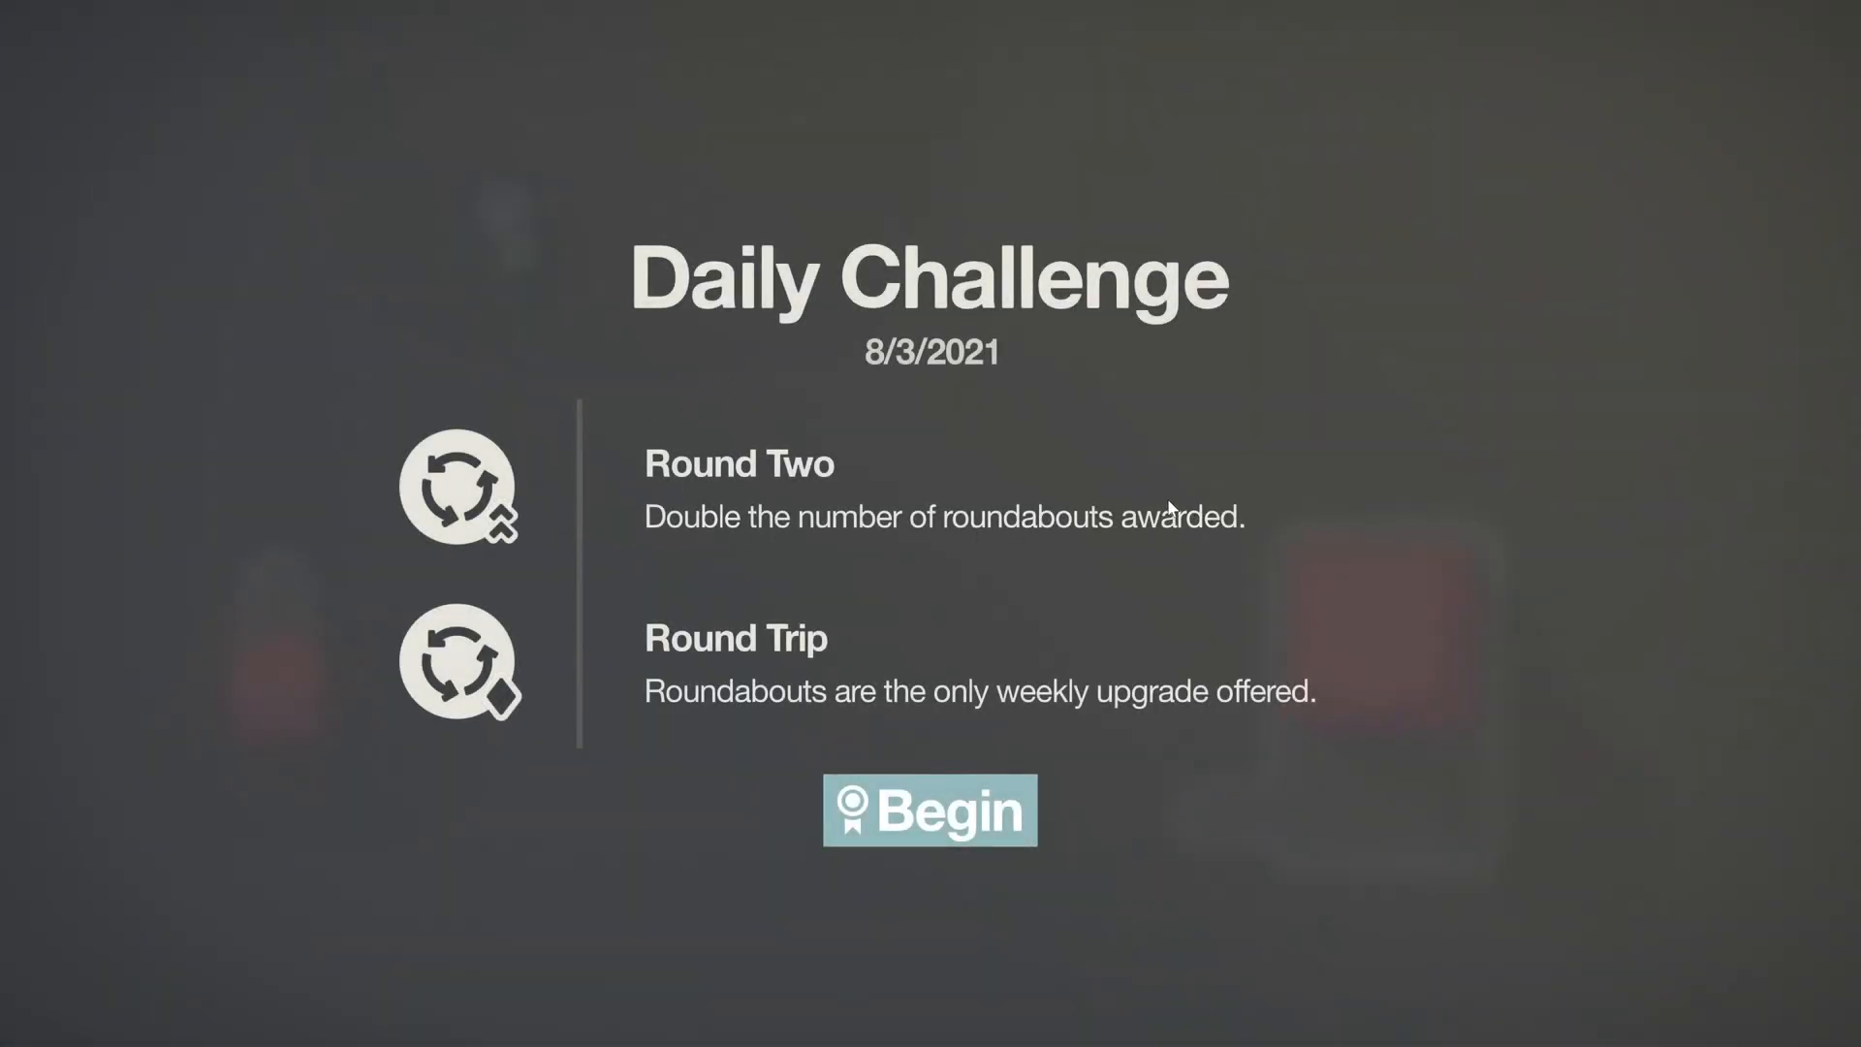
# Step: Begin the challenge and play until the Week 1 upgrade choice appears
pyautogui.click(929, 810)
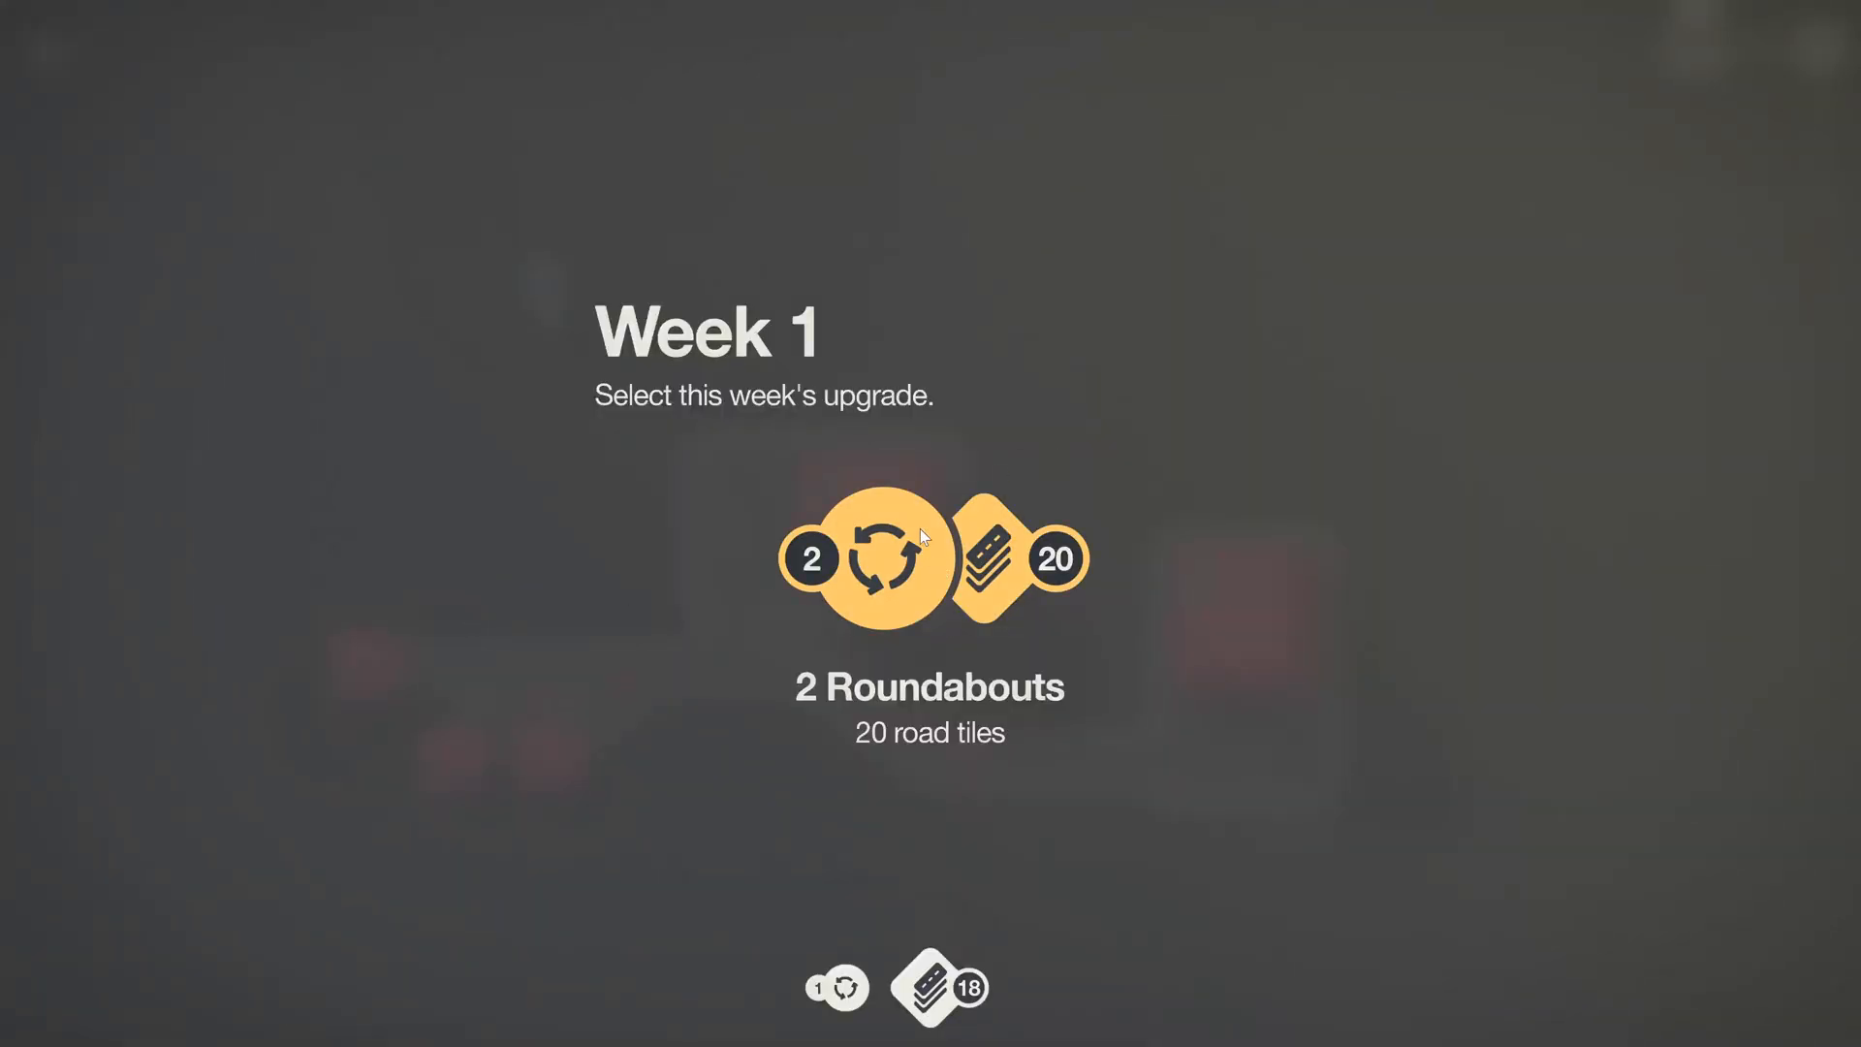
# Step: Take the Week 1 two-roundabout upgrade and place both on the roads by the houses and right business
pyautogui.click(929, 558)
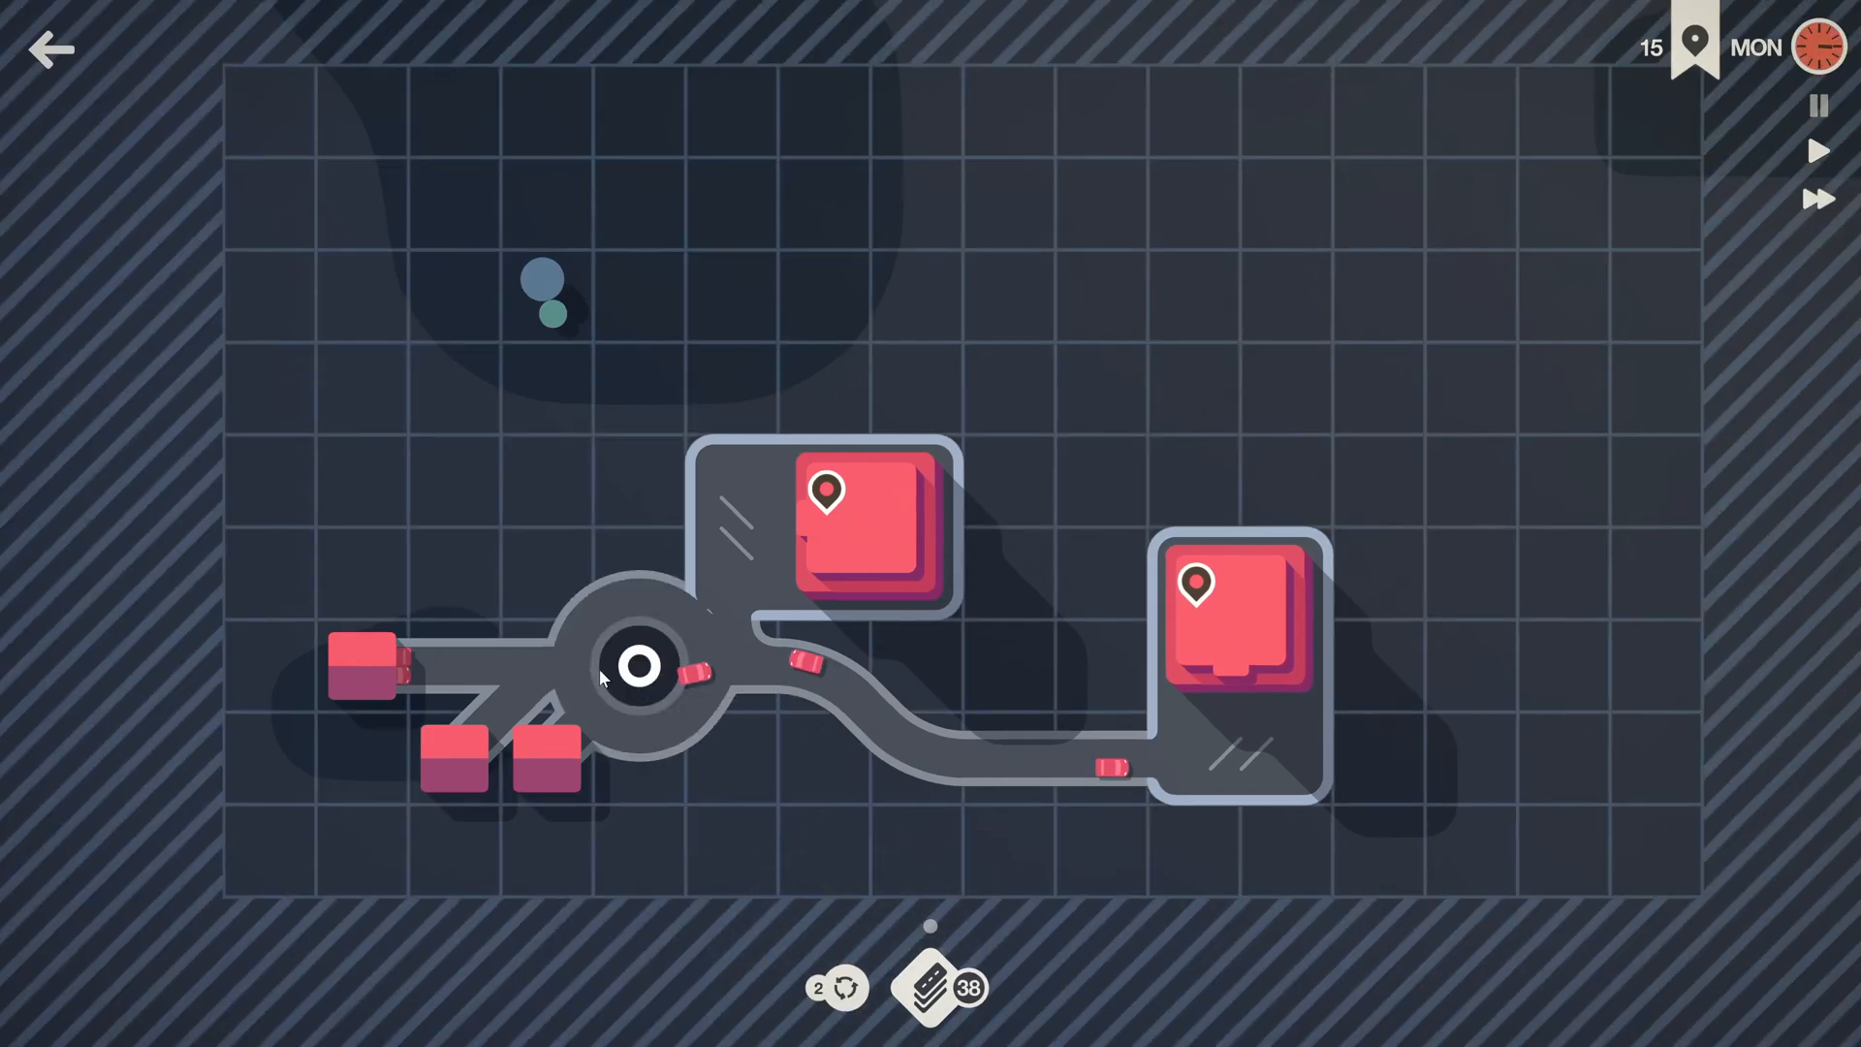
pyautogui.click(1117, 754)
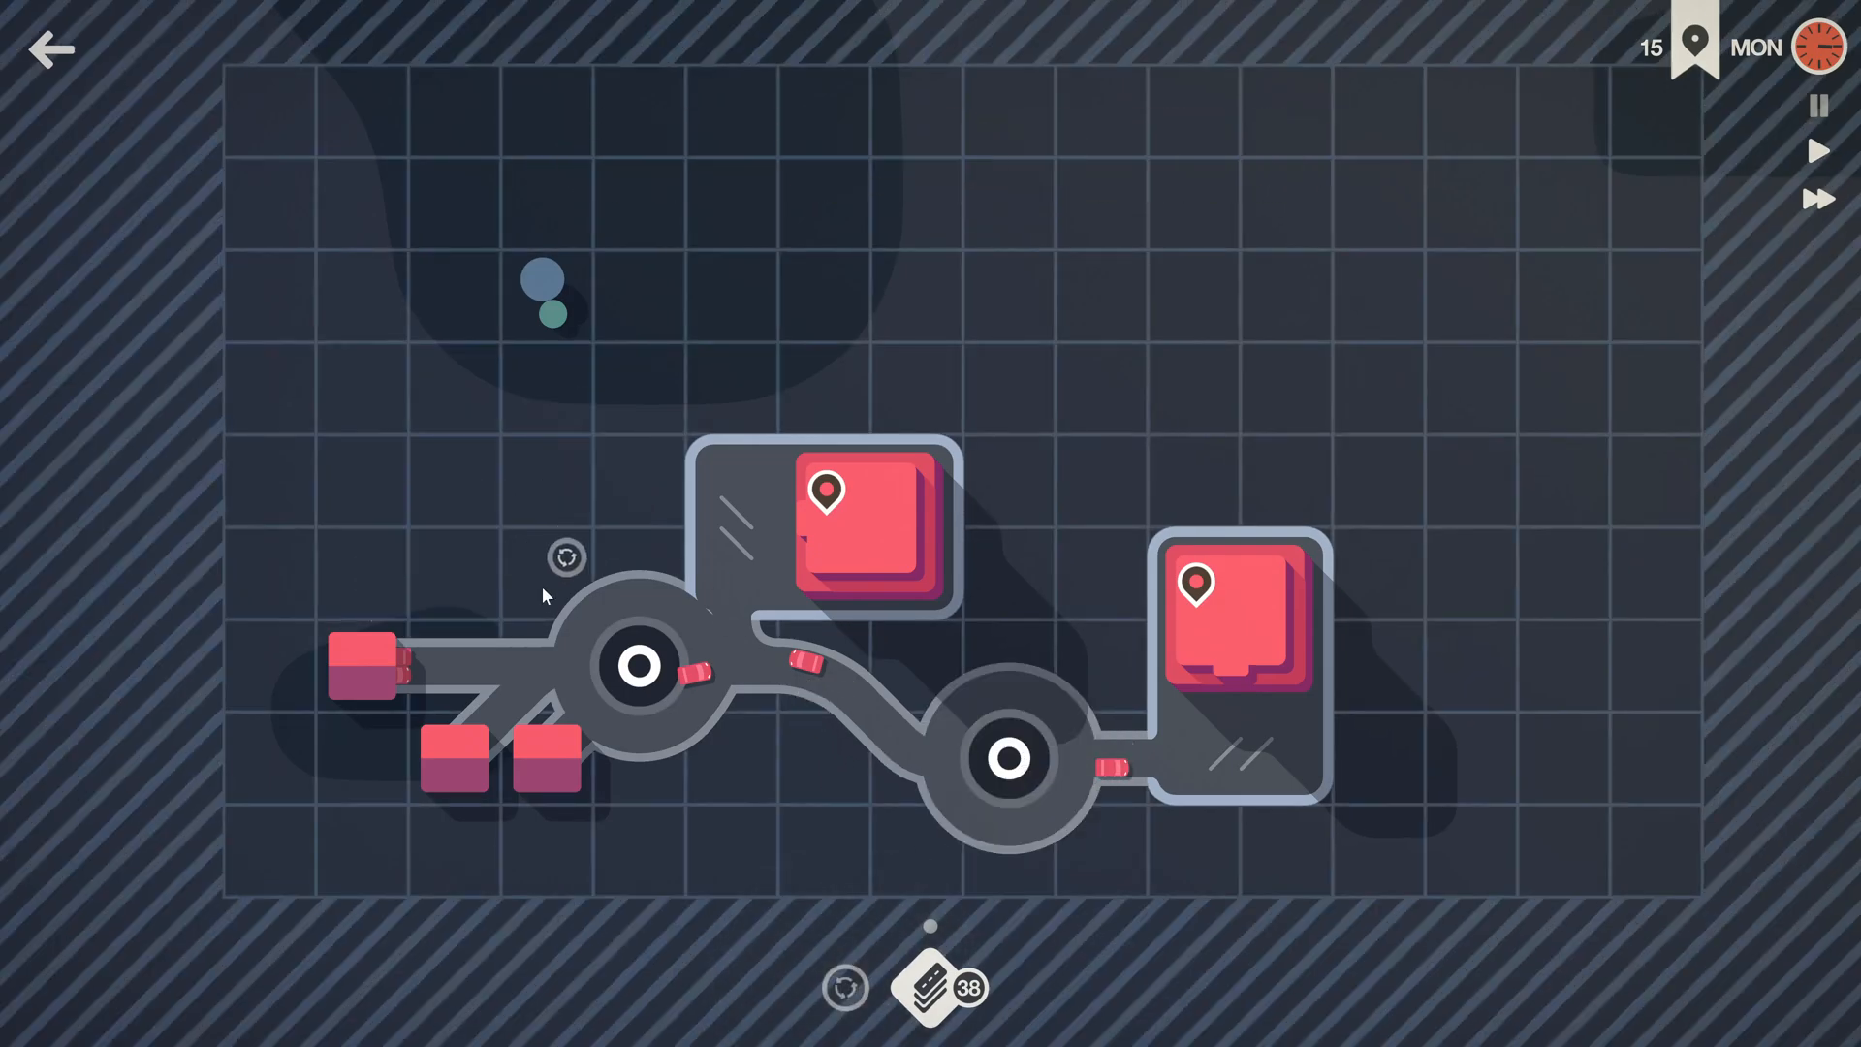
pyautogui.click(566, 558)
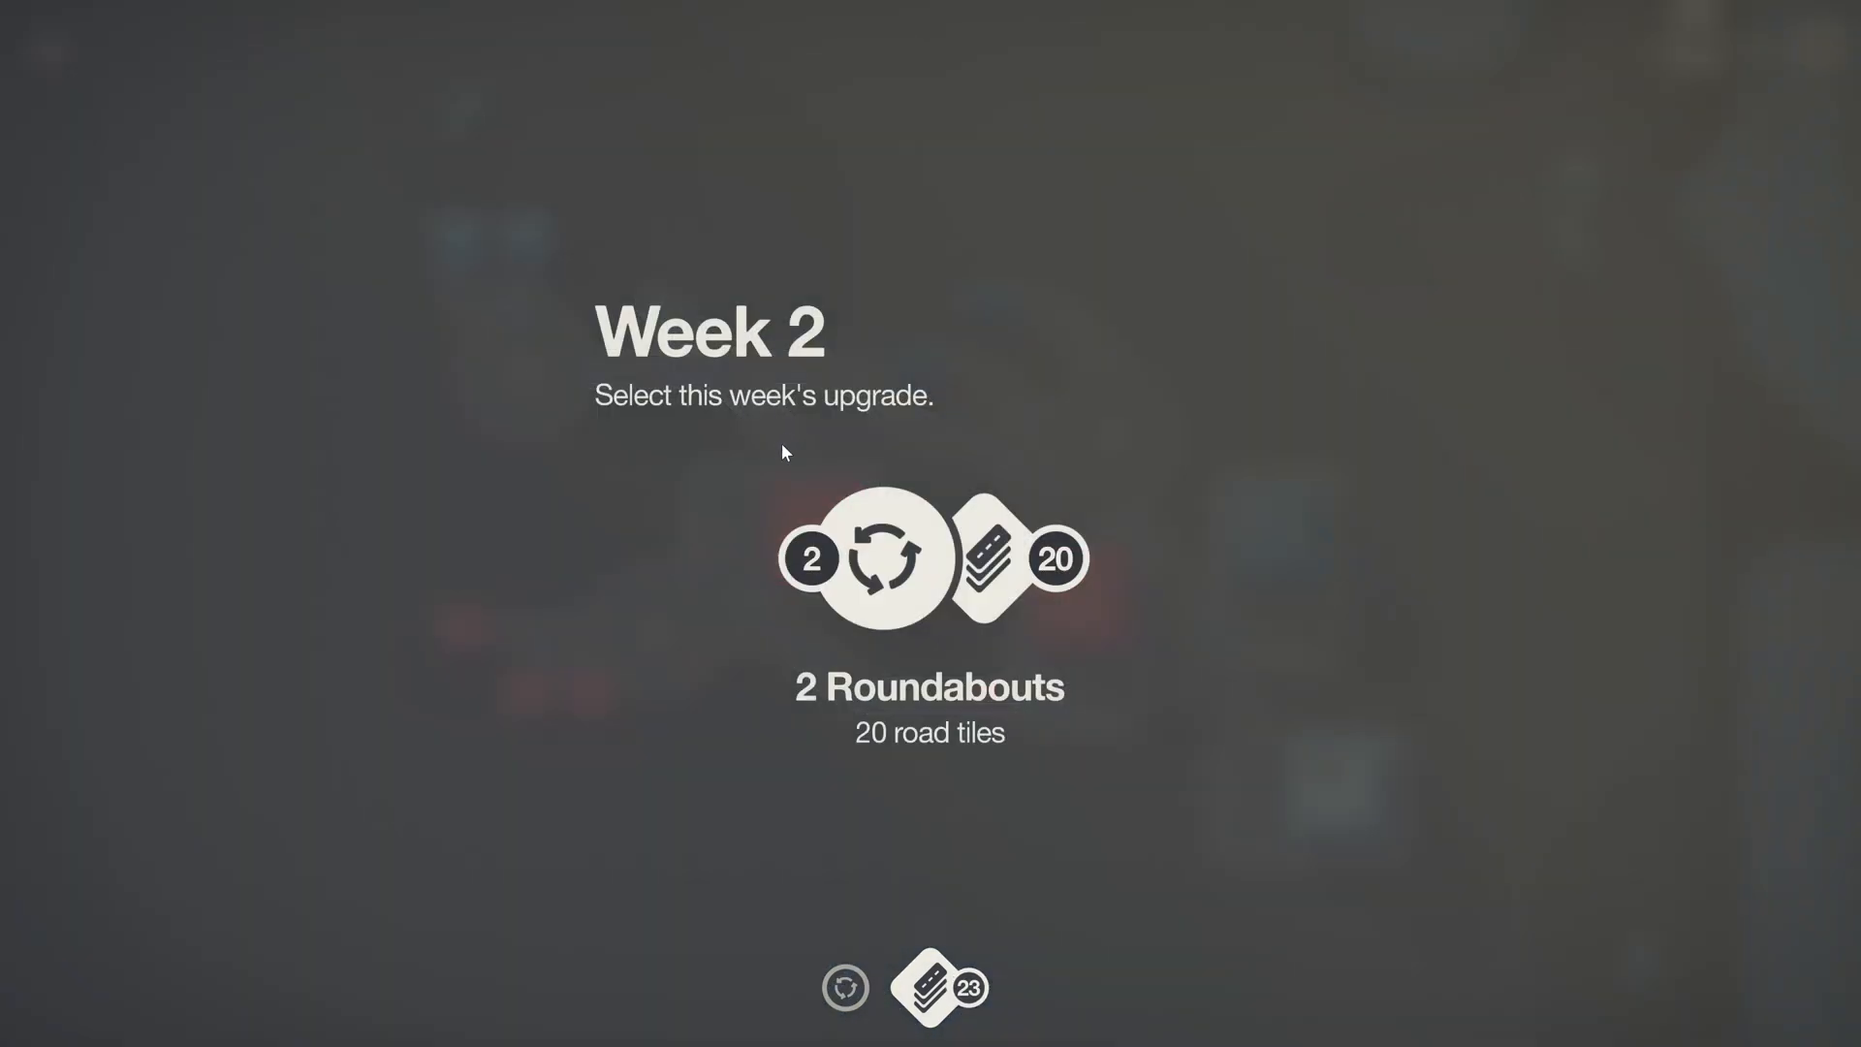
# Step: Take the Week 2 roundabouts upgrade for linking the blue neighborhoods
pyautogui.click(929, 558)
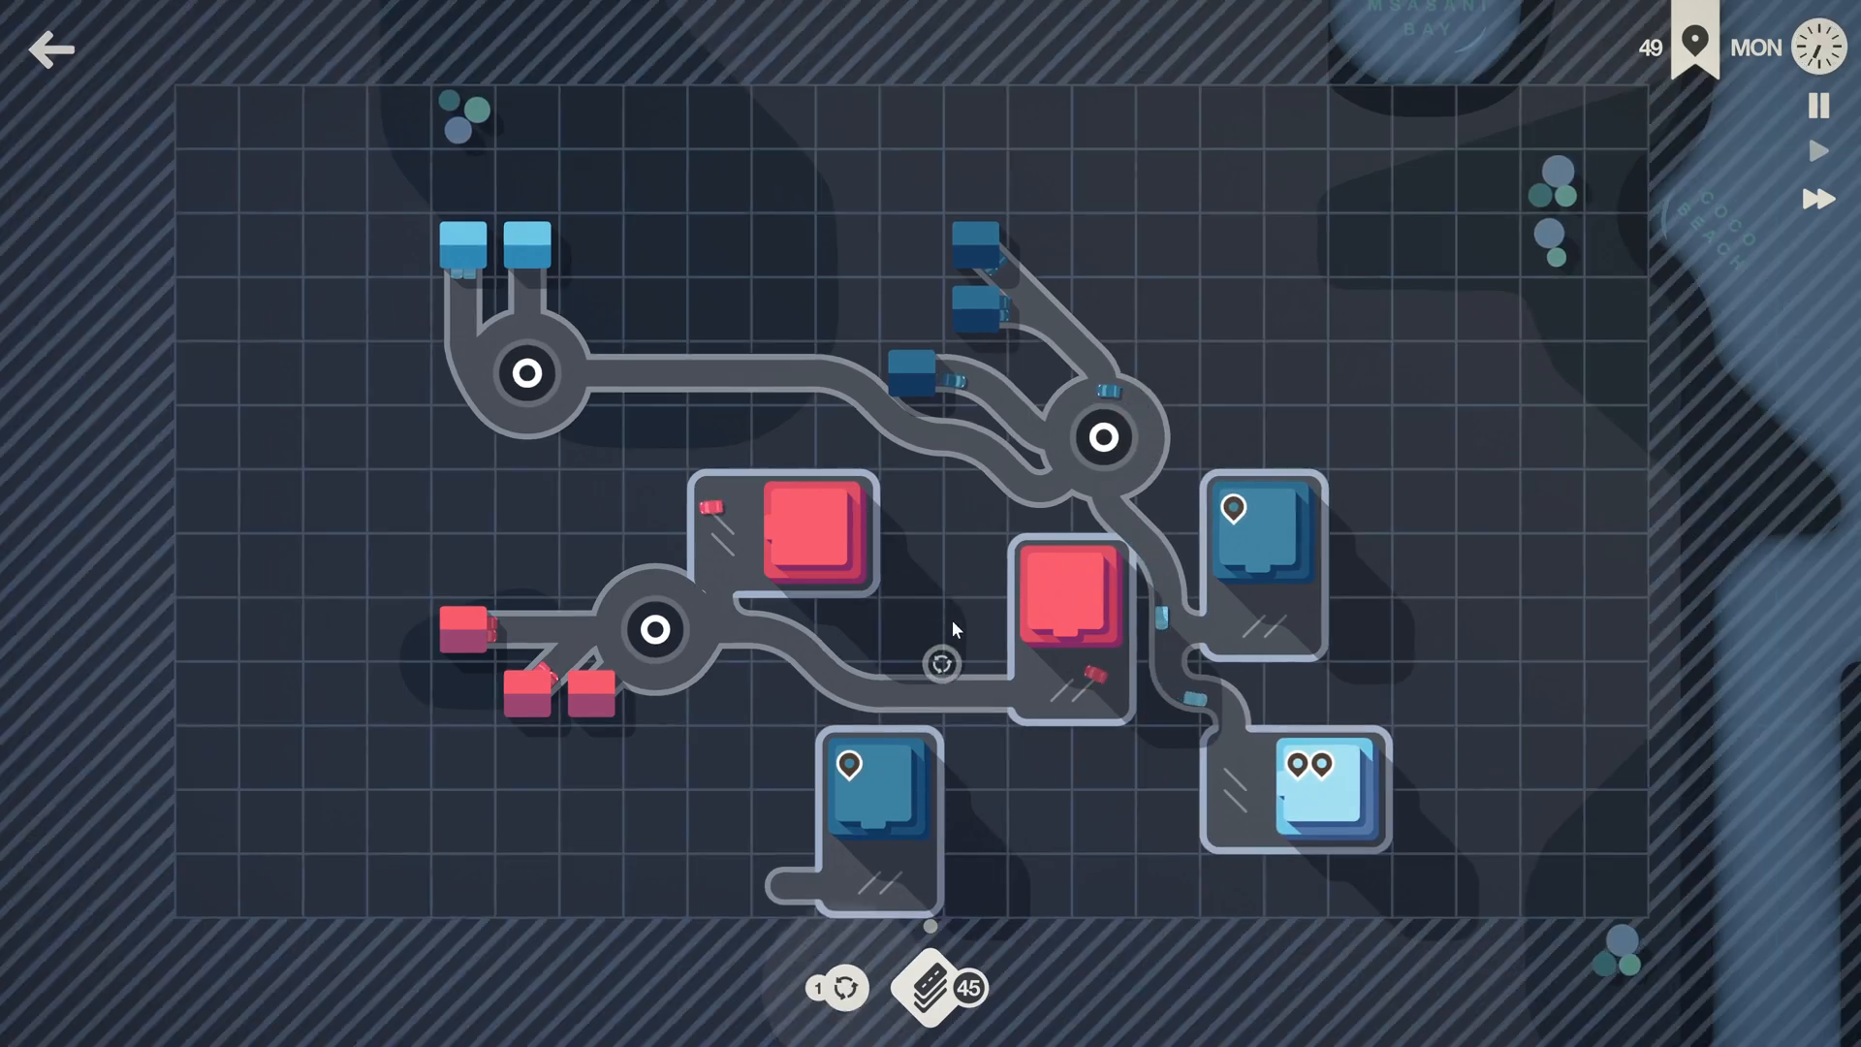
# Step: Place a roundabout near the homes, then accept the Week 3 roundabouts and 20 road tiles
pyautogui.click(589, 498)
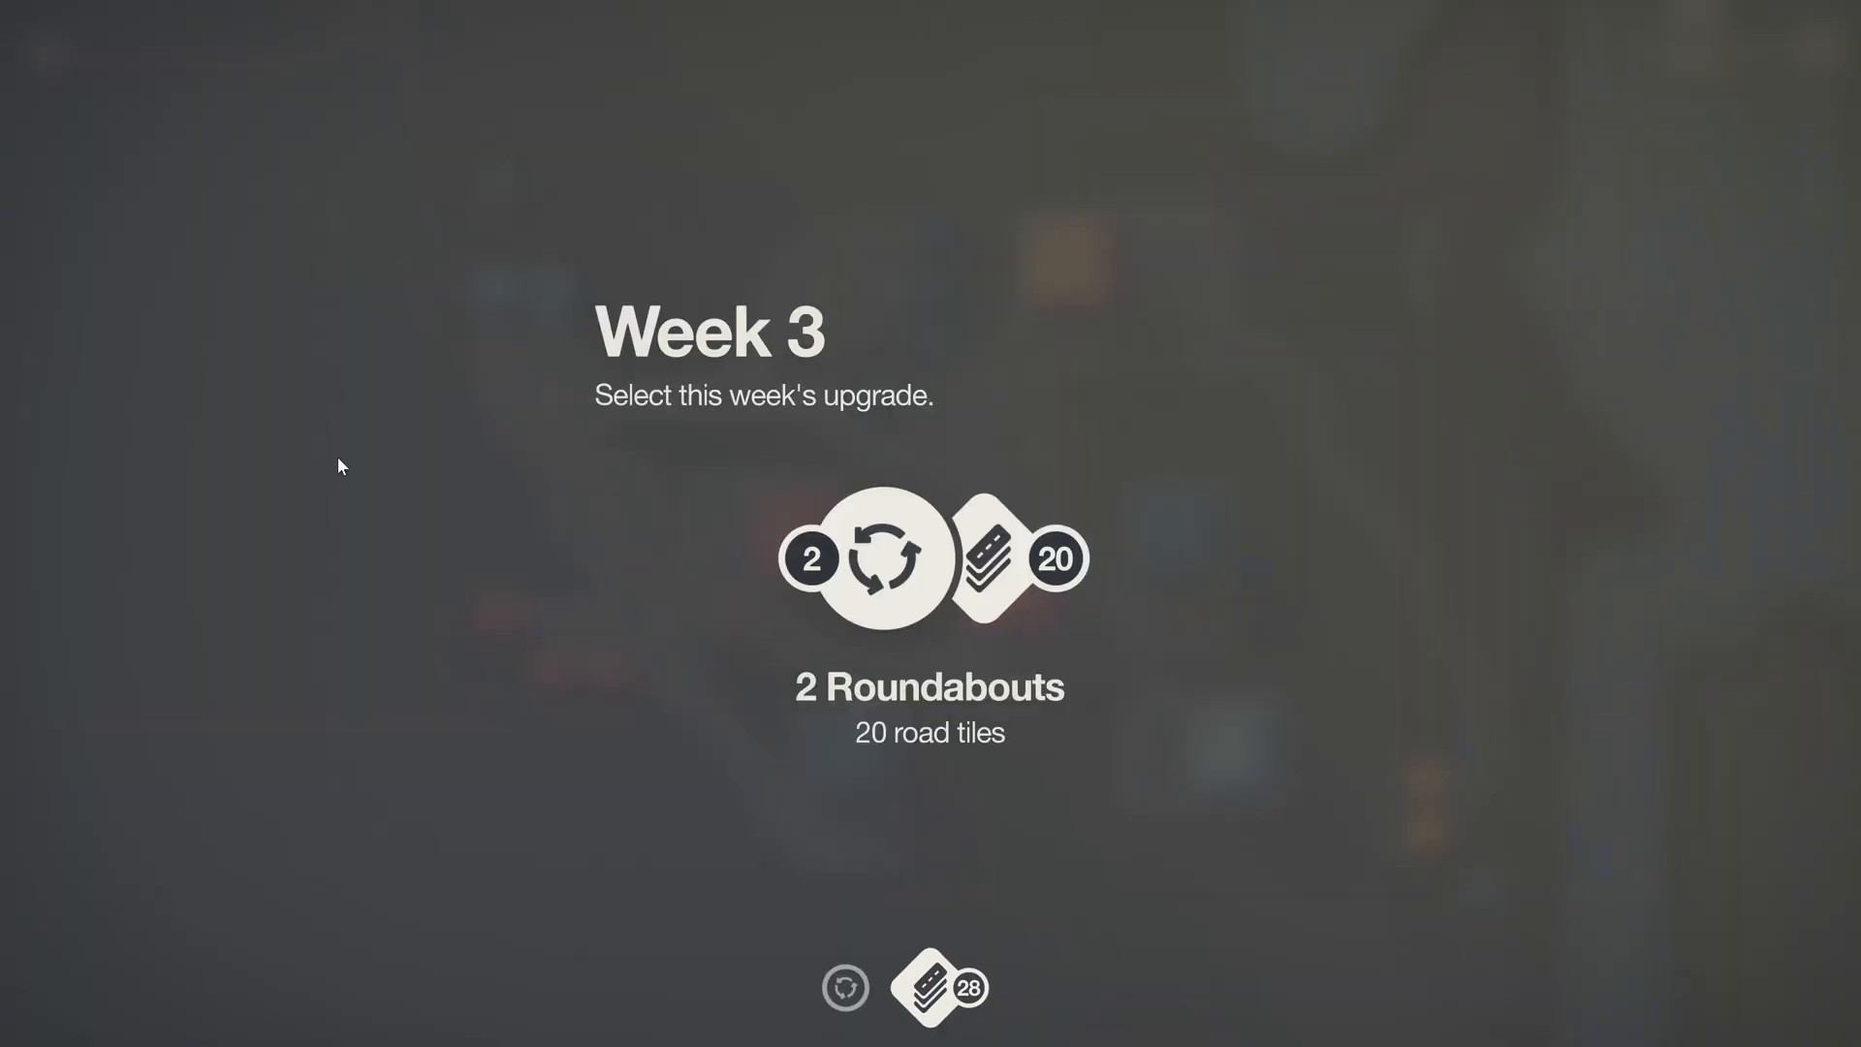
pyautogui.click(928, 559)
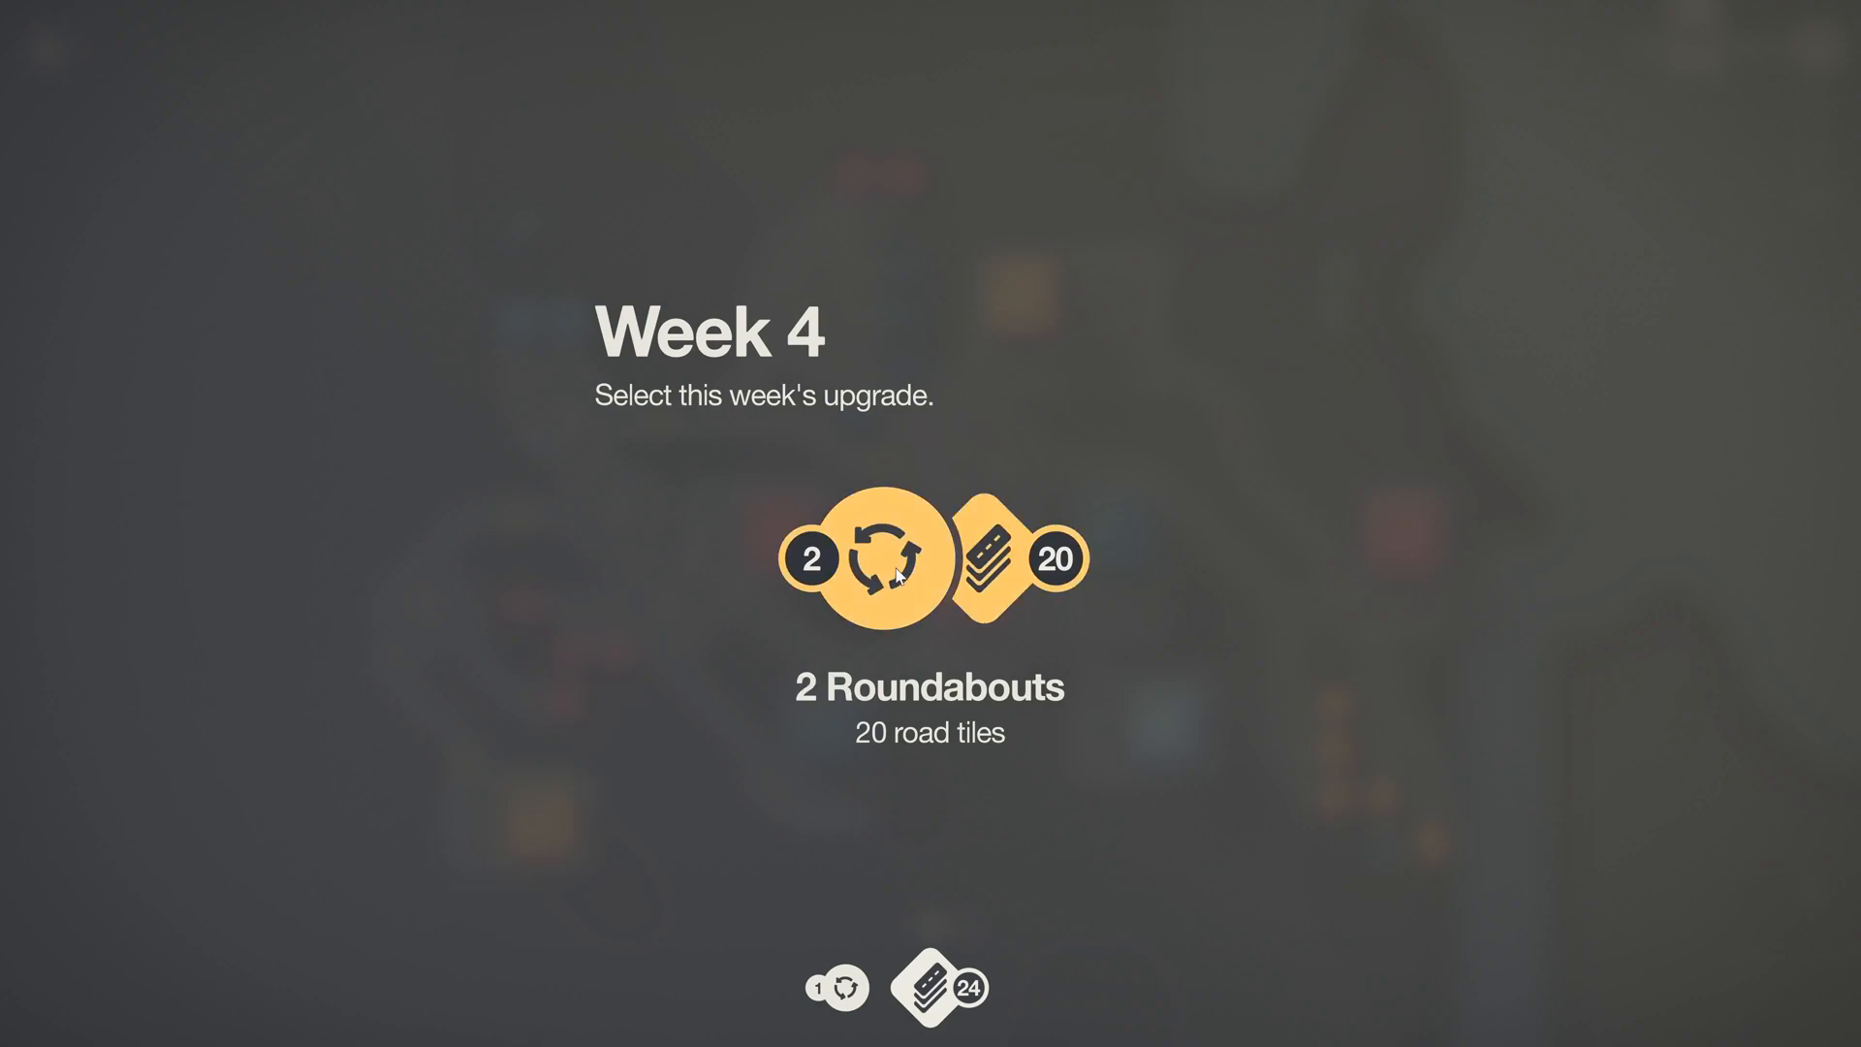
# Step: Accept the Week 4 upgrade of 2 roundabouts plus 20 road tiles
pyautogui.click(929, 559)
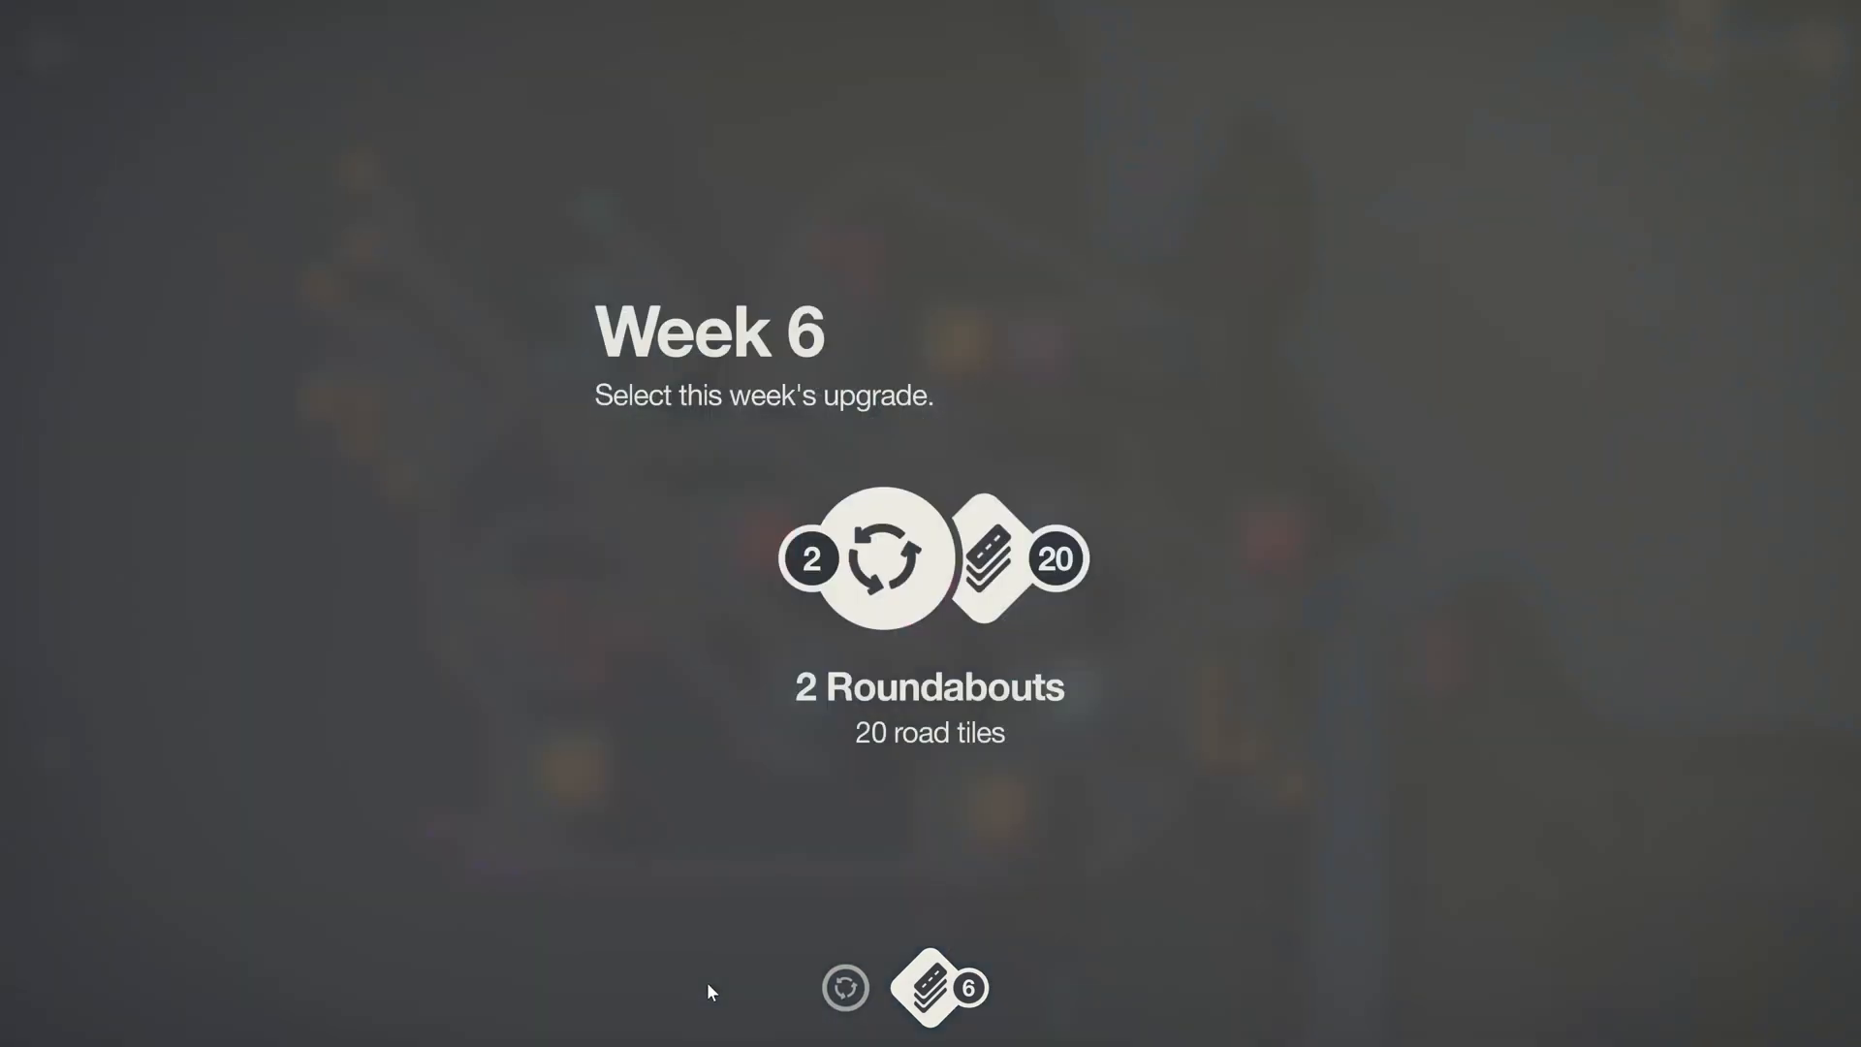
# Step: Claim the Week 6 upgrade of 2 roundabouts and 20 road tiles
pyautogui.click(929, 558)
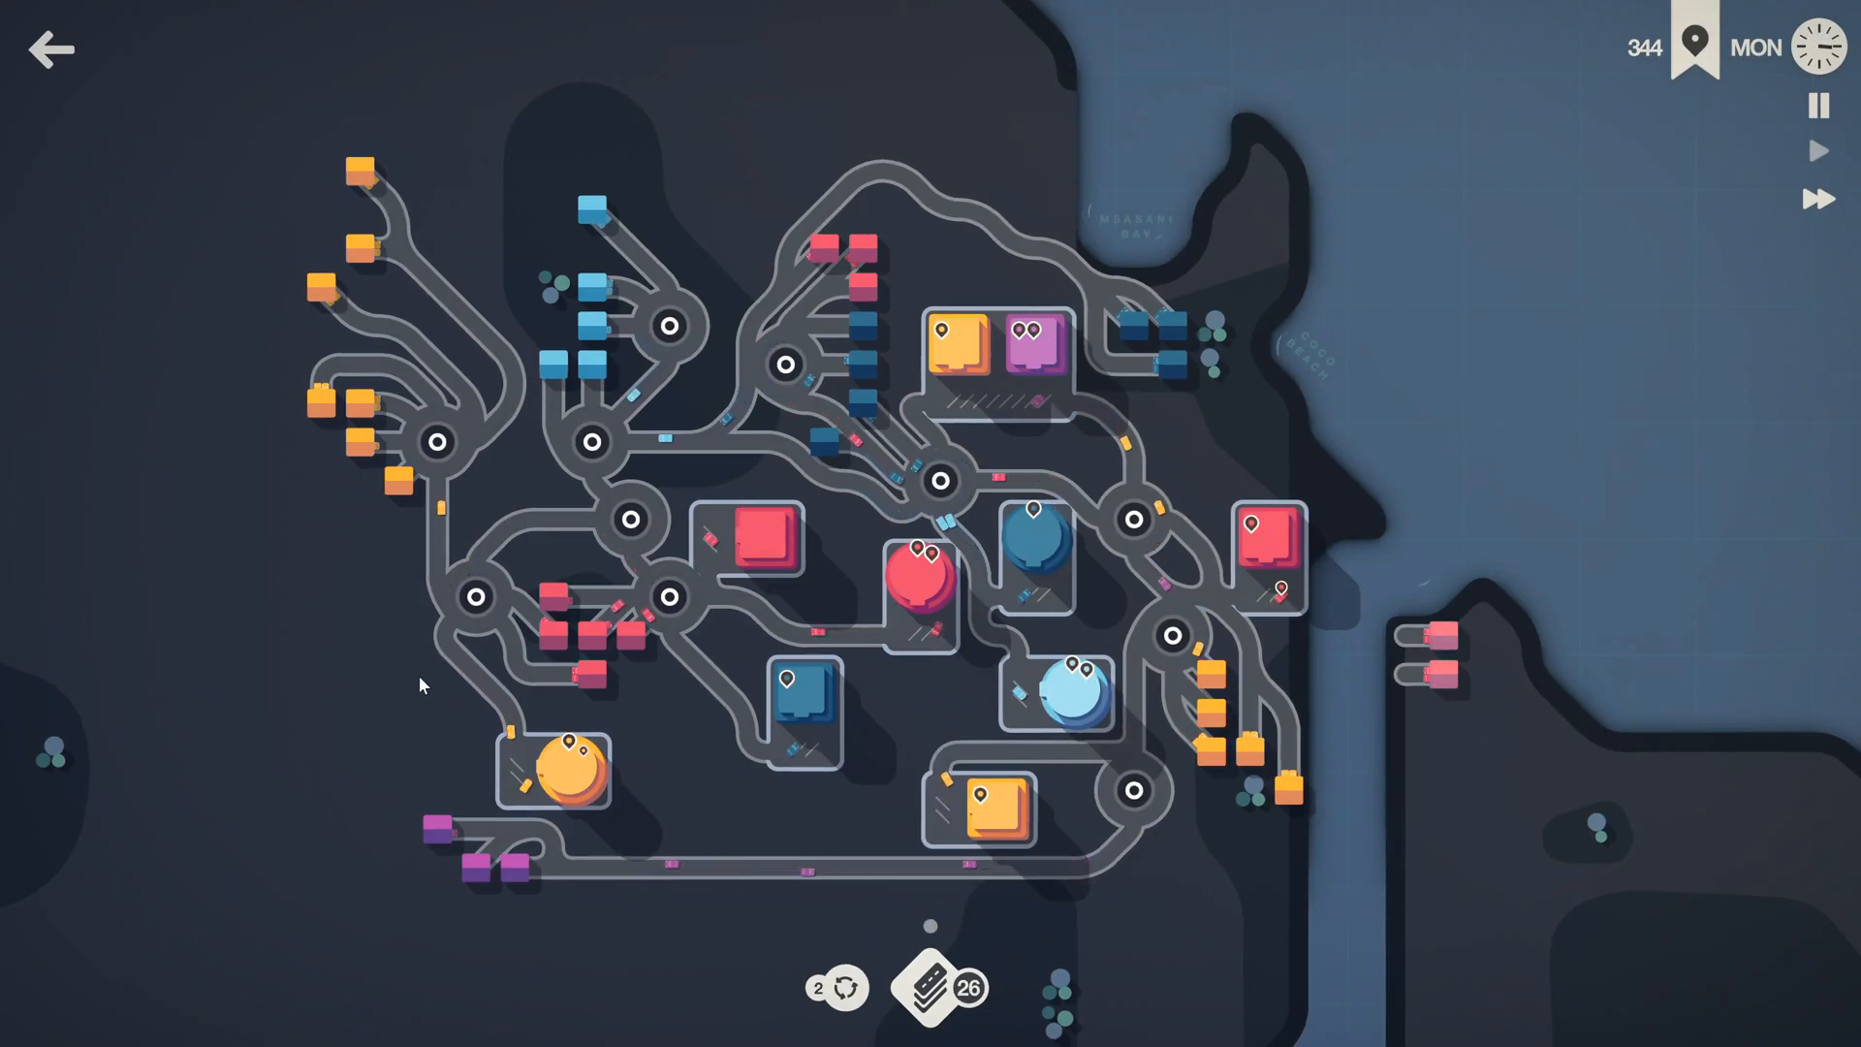
# Step: Place another roundabout on the city map, leaving 1 roundabout and 36 road tiles in stock
pyautogui.click(748, 291)
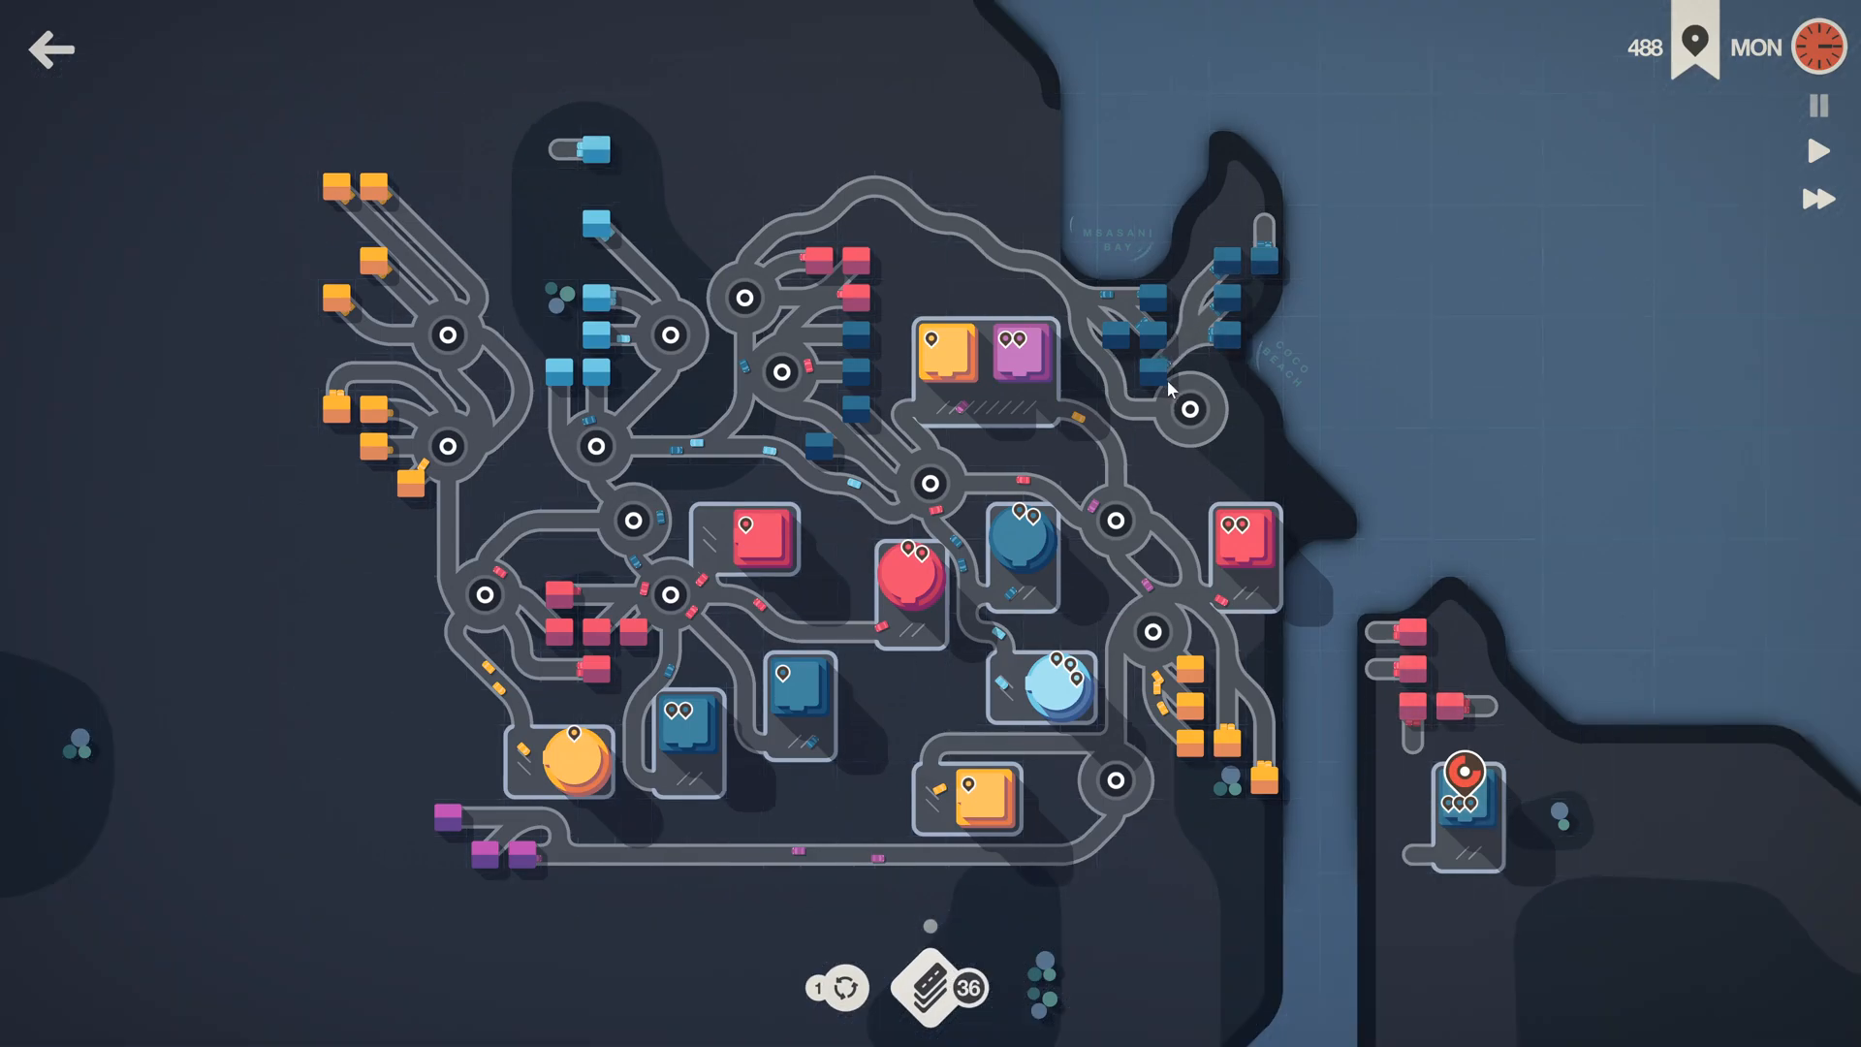
pyautogui.moveTo(1210, 274)
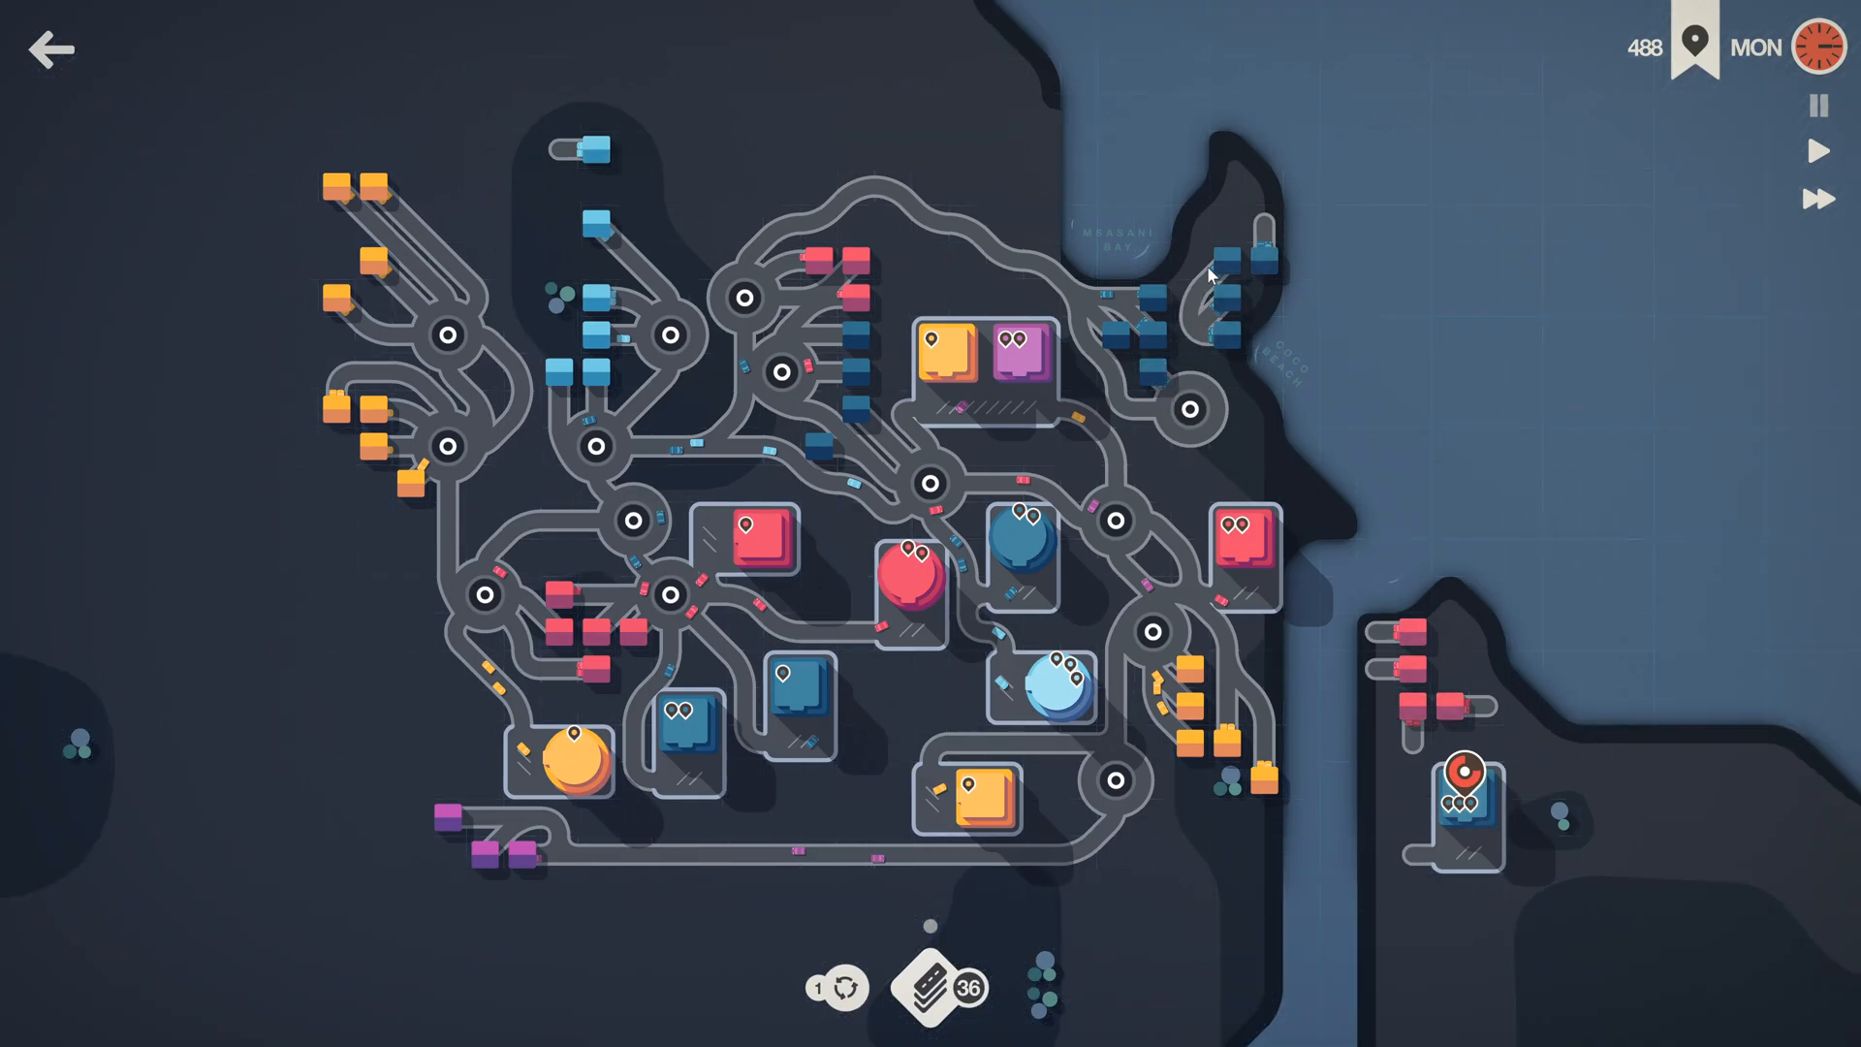